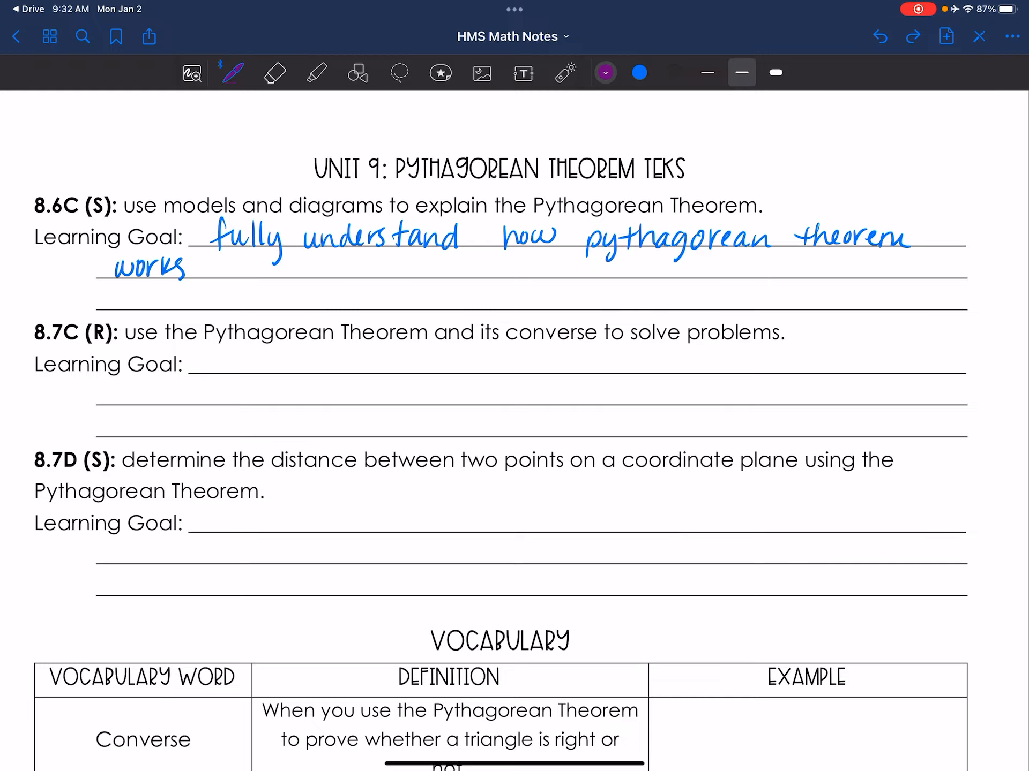
Scroll down to the vocabulary table to fill the Right Triangle blank with 'right'.
{"action": "scroll", "scroll_direction": "down", "scroll_amount": 3}
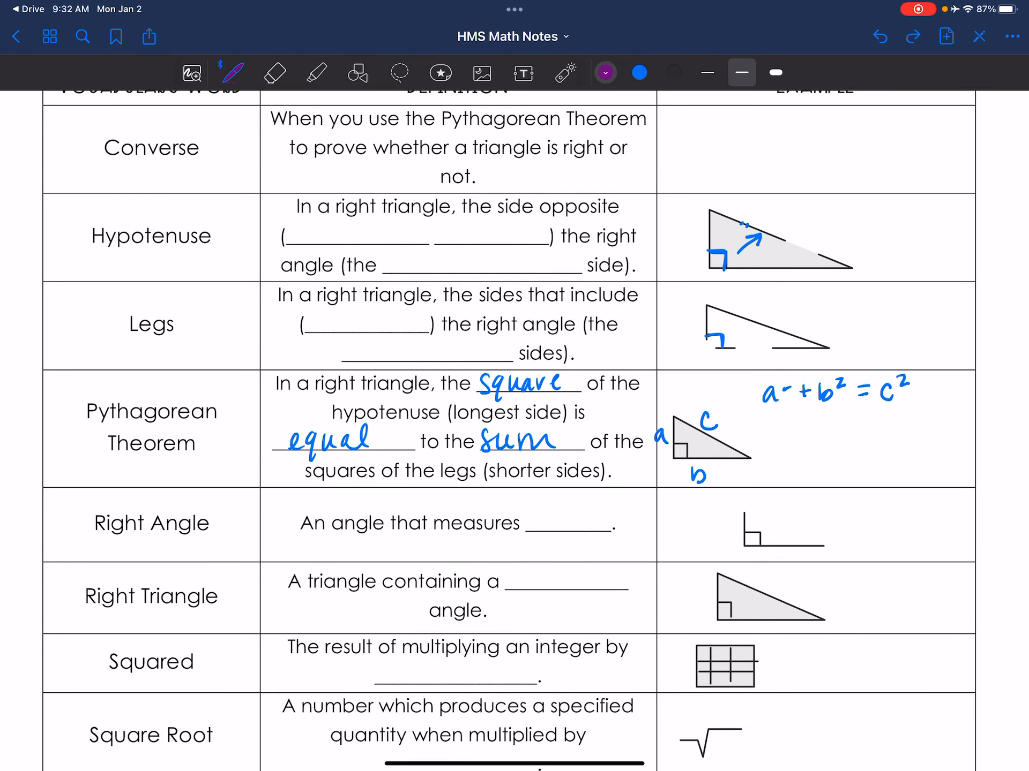
{"action": "scroll", "scroll_direction": "down", "scroll_amount": 3}
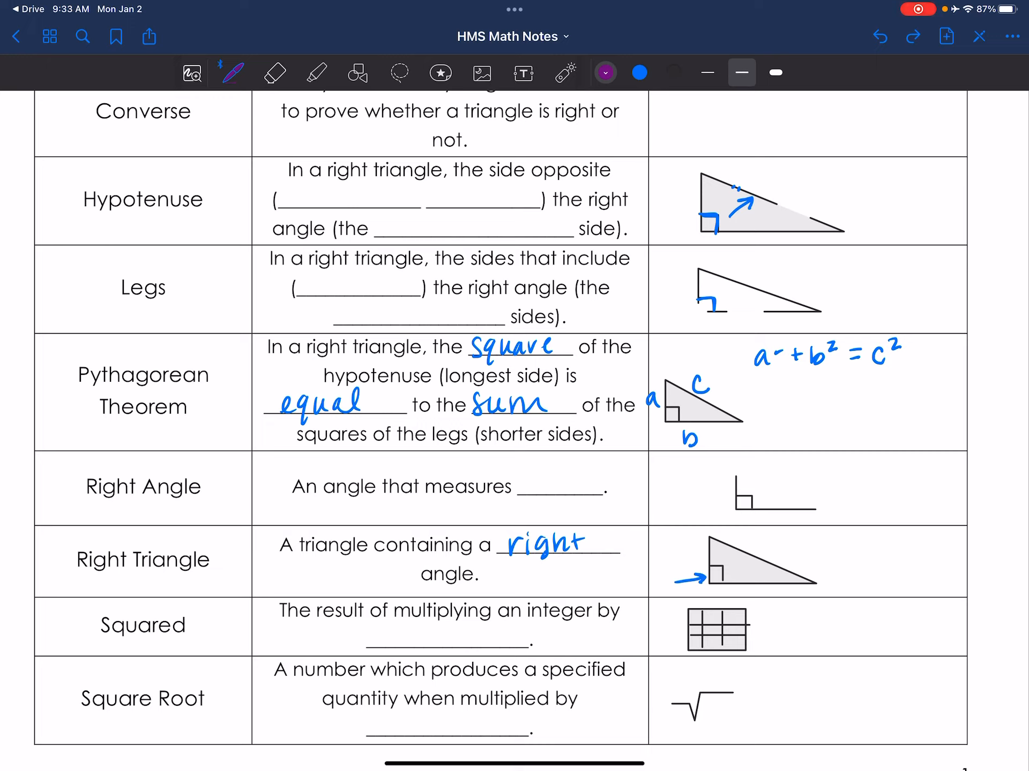
{"action": "type", "text": "90°"}
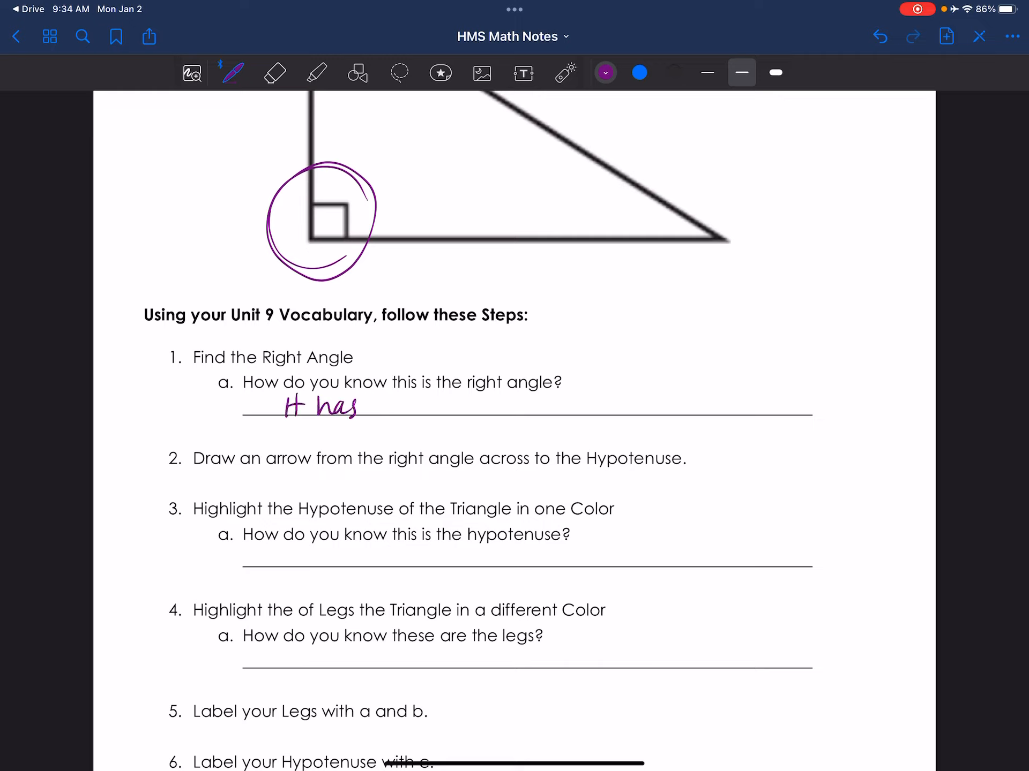
Answer question 1a with 'It has the symbol' in purple pen.
{"action": "type", "text": "the symbol ∟"}
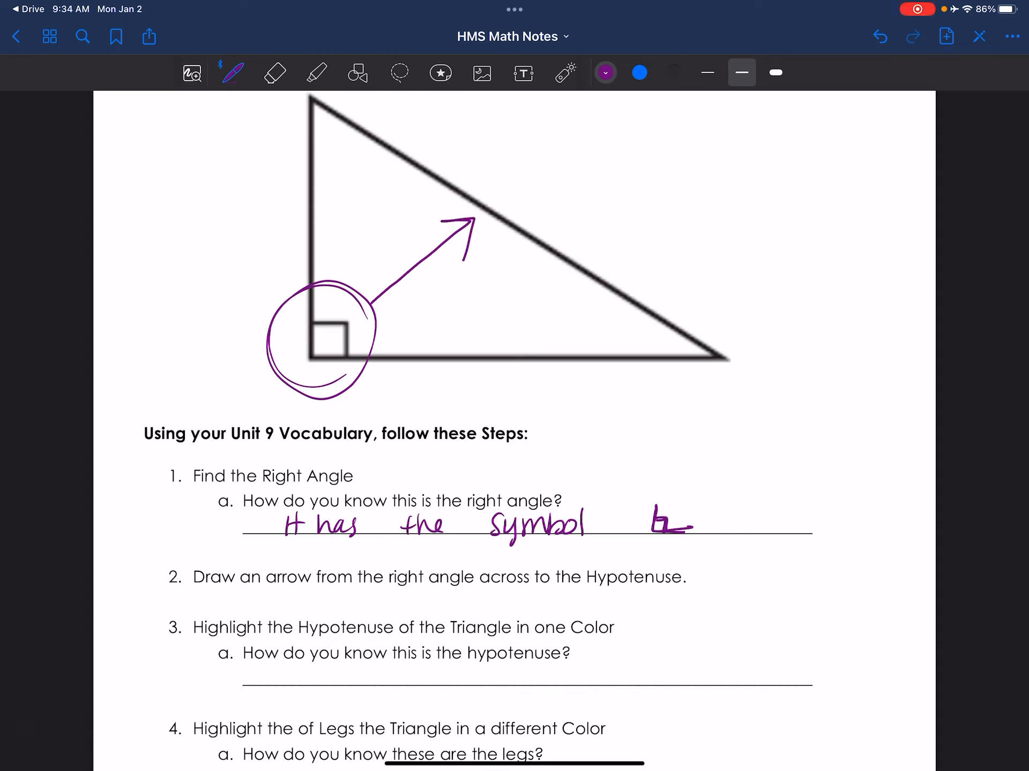
Highlight the hypotenuse with the thickest pink highlighter stroke.
{"action": "left_click", "coordinate": [315, 72]}
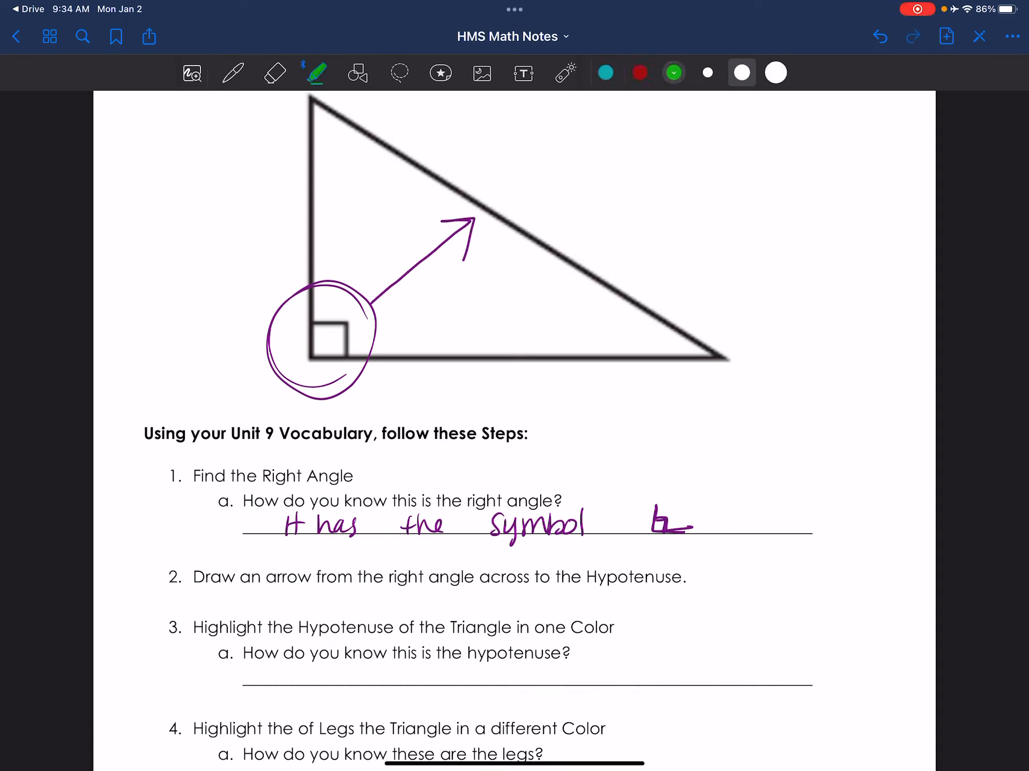
{"action": "left_click", "coordinate": [673, 73]}
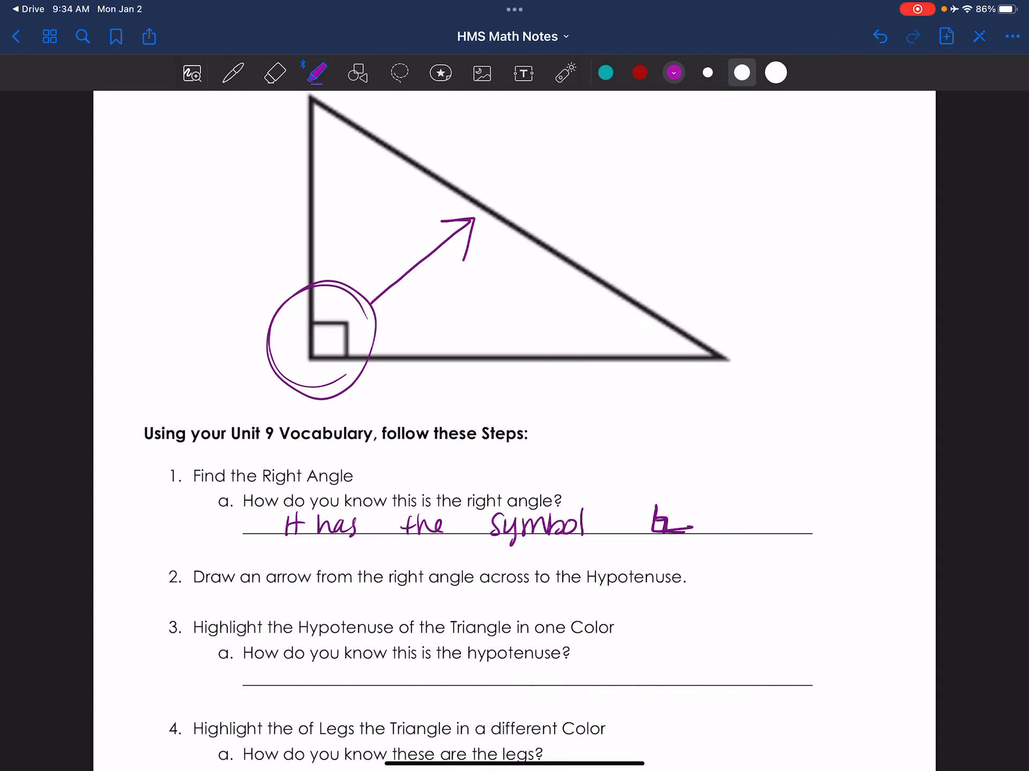
{"action": "left_click", "coordinate": [776, 73]}
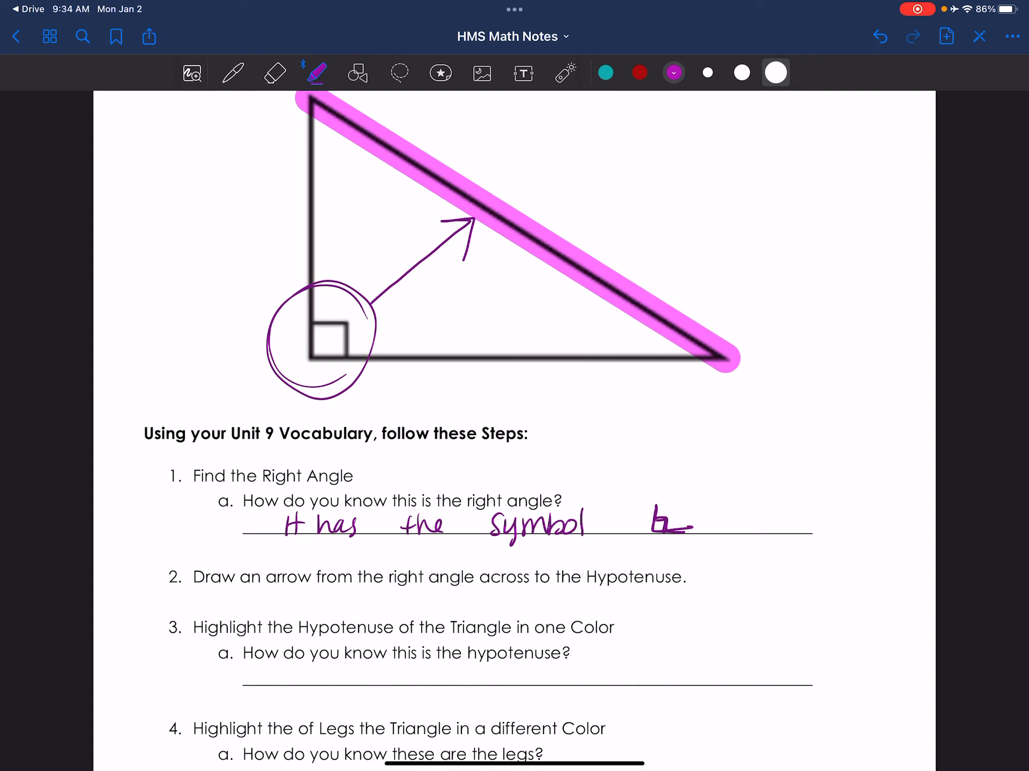
{"action": "scroll", "scroll_direction": "down", "scroll_amount": 3}
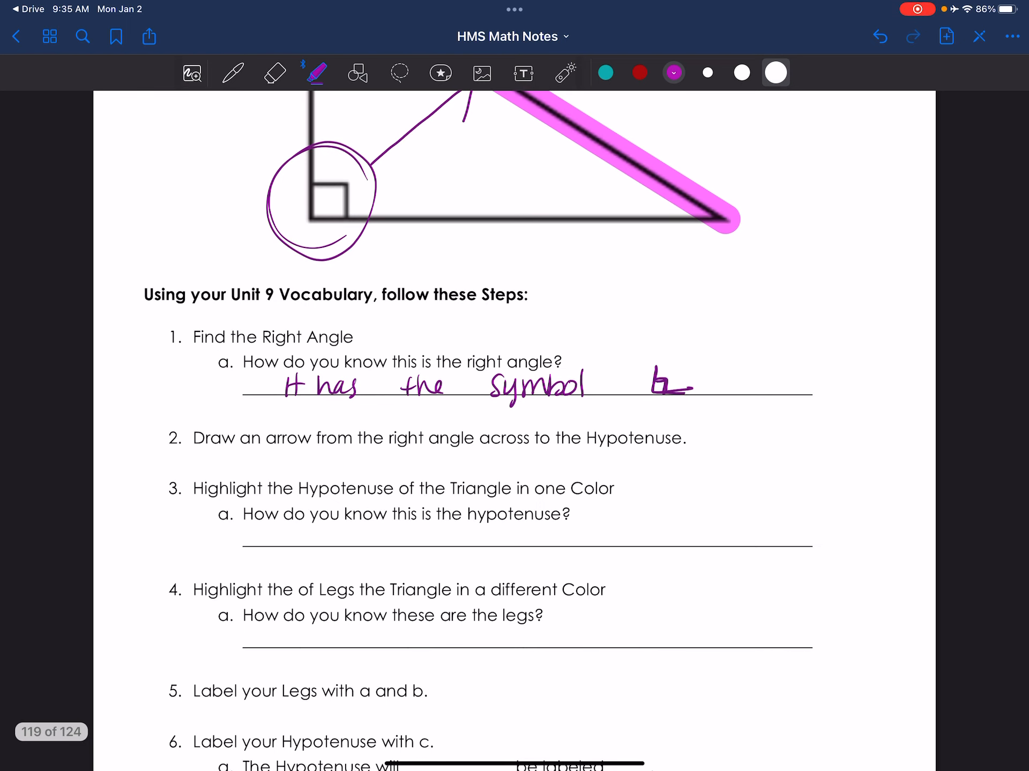
Handwrite 3a: 'the hypotenuse is always across from the right angle'.
{"action": "left_click", "coordinate": [233, 73]}
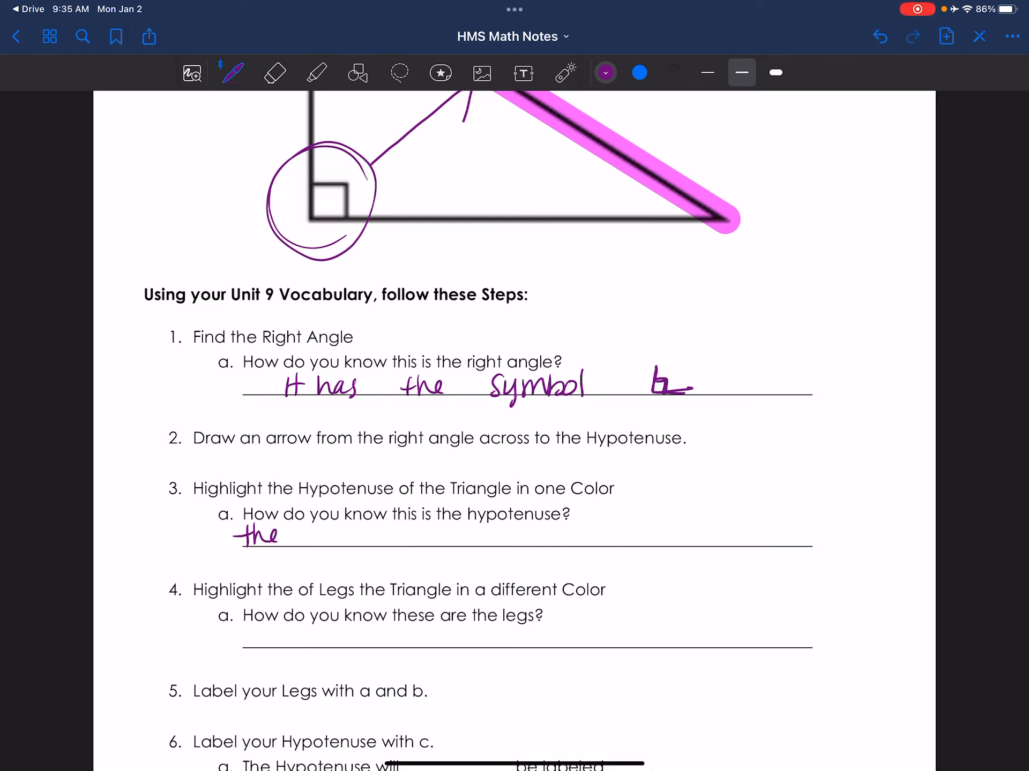
{"action": "type", "text": "hypol"}
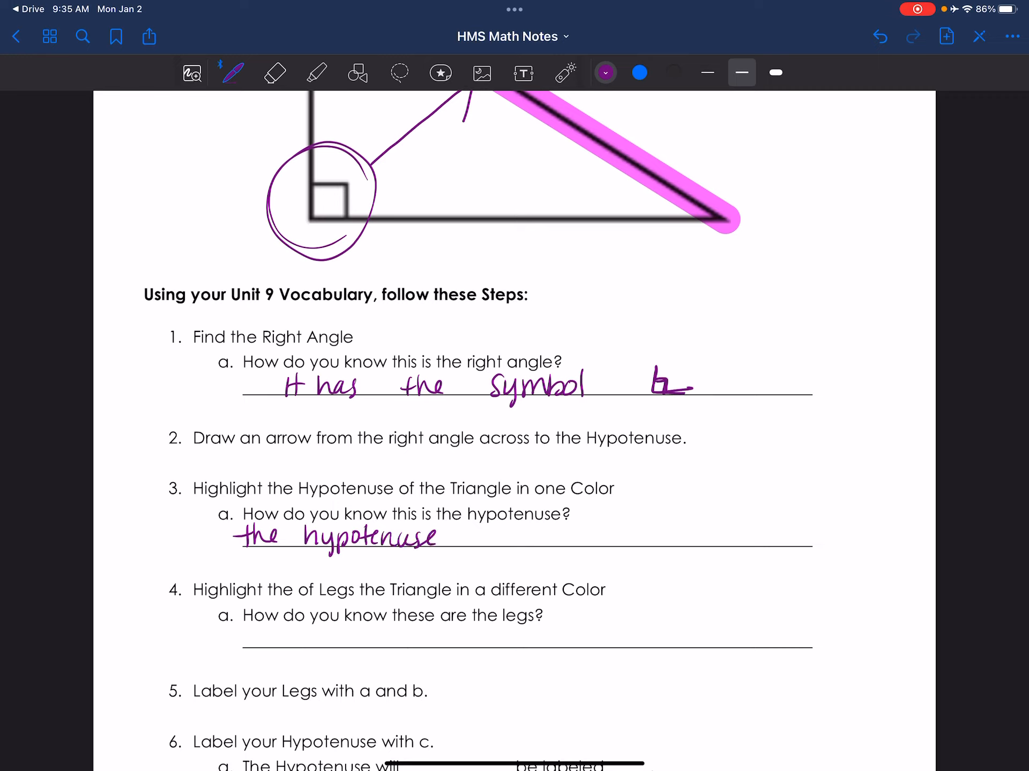
{"action": "type", "text": "is a"}
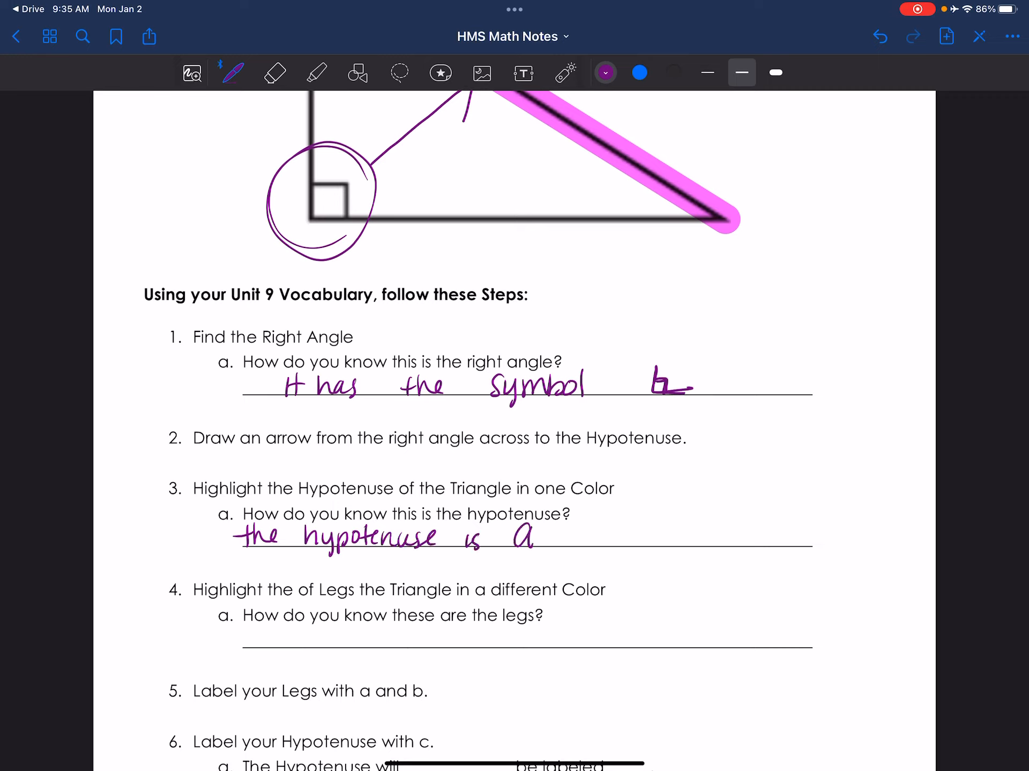
{"action": "type", "text": "always aci"}
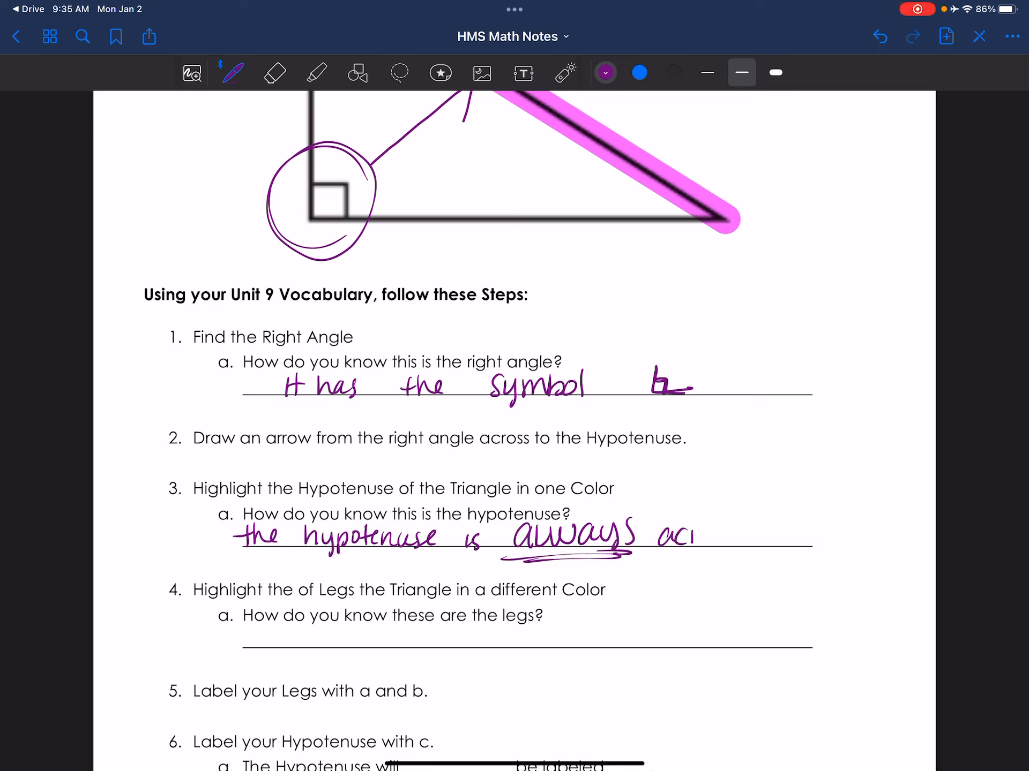
{"action": "type", "text": "across fn"}
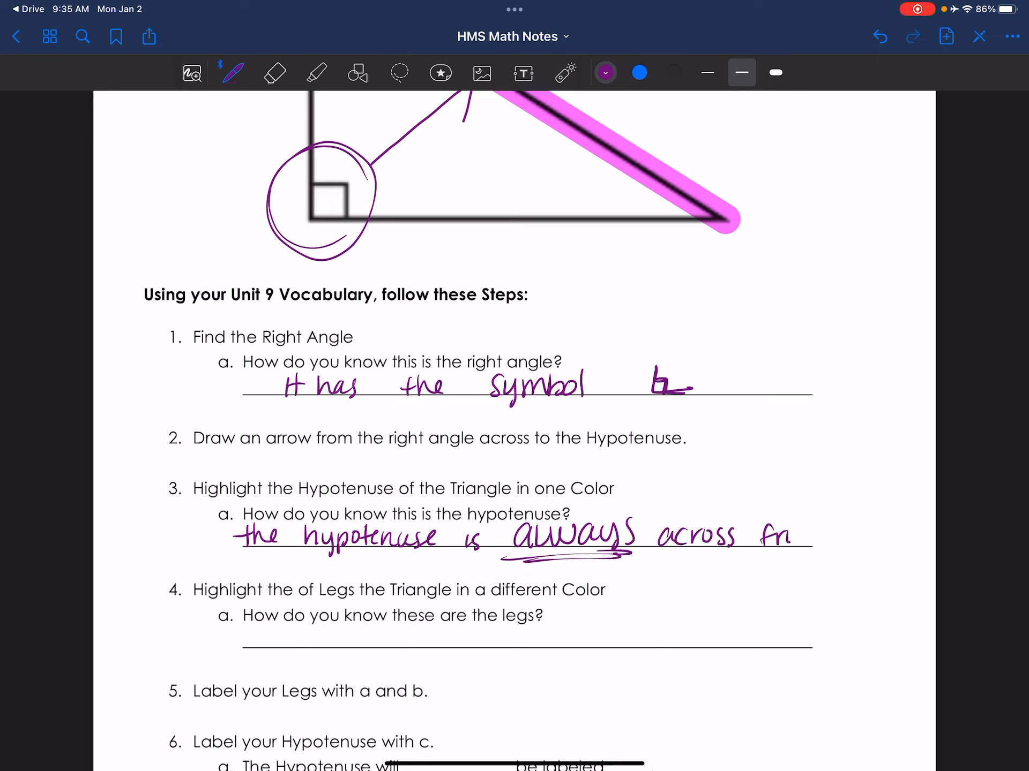
{"action": "type", "text": "from the"}
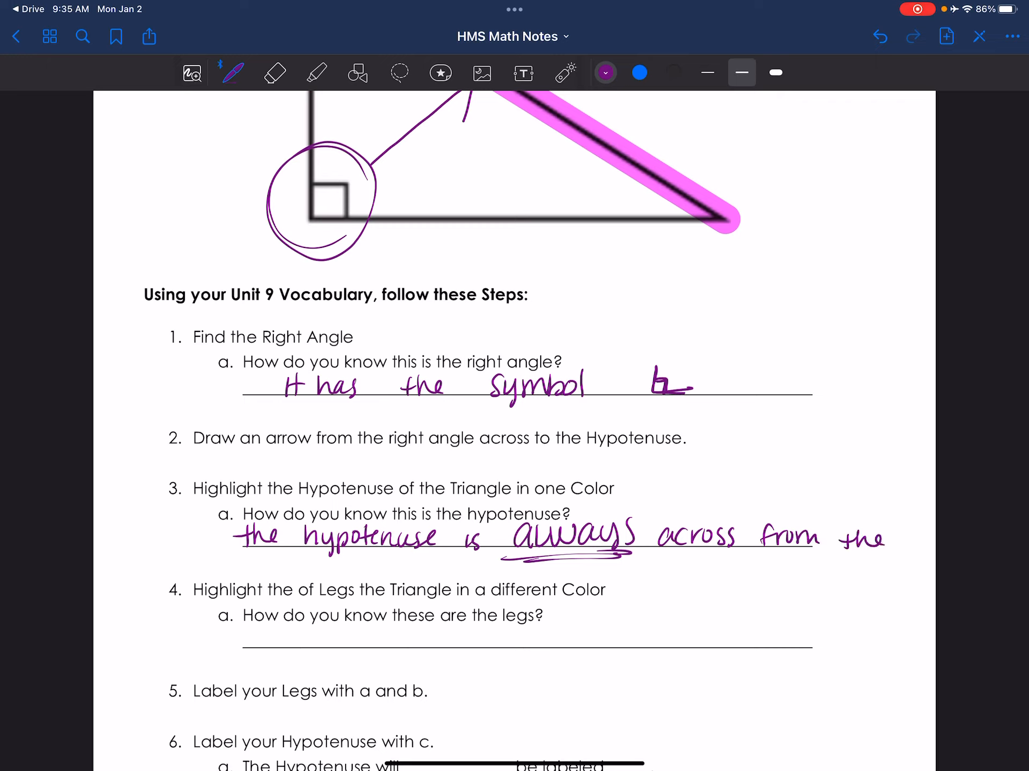
{"action": "type", "text": "right angle"}
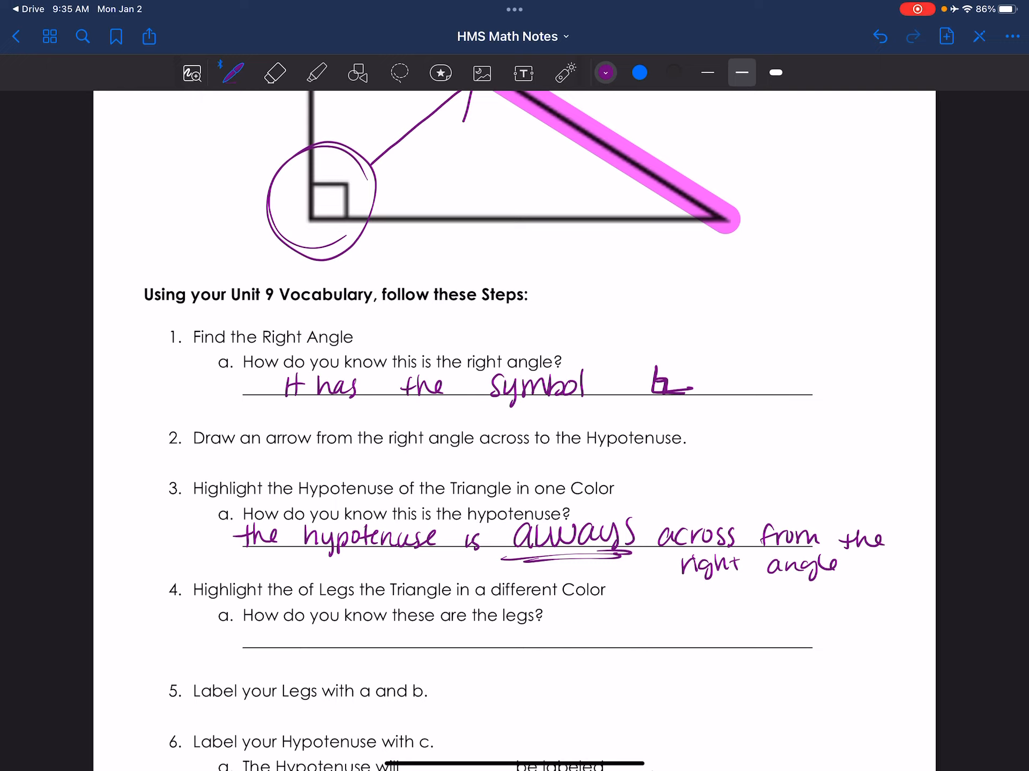
{"action": "left_click", "coordinate": [315, 72]}
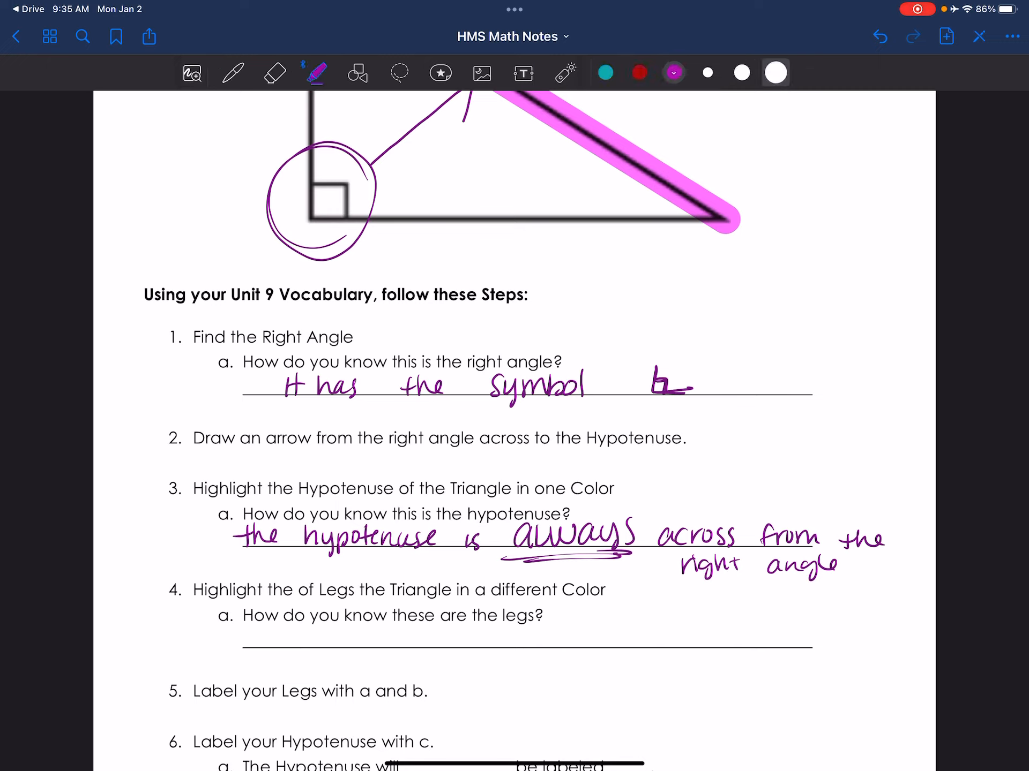
Highlight both triangle legs in teal, distinct from the pink hypotenuse.
{"action": "left_click", "coordinate": [604, 73]}
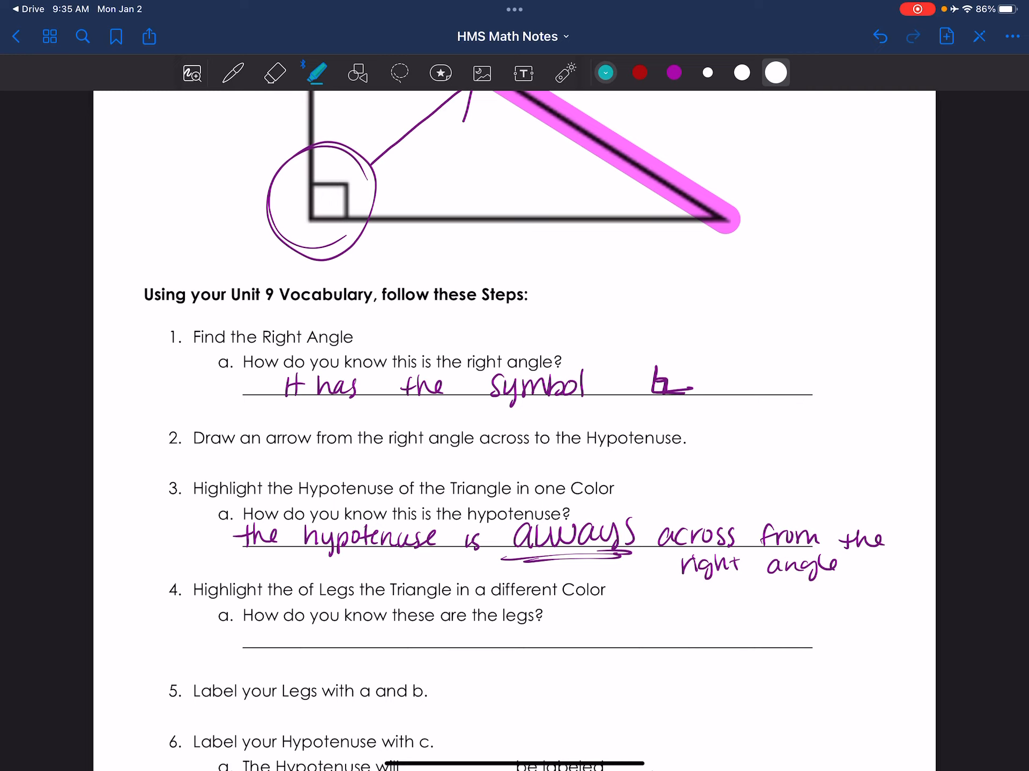
{"action": "scroll", "scroll_direction": "down", "scroll_amount": 3}
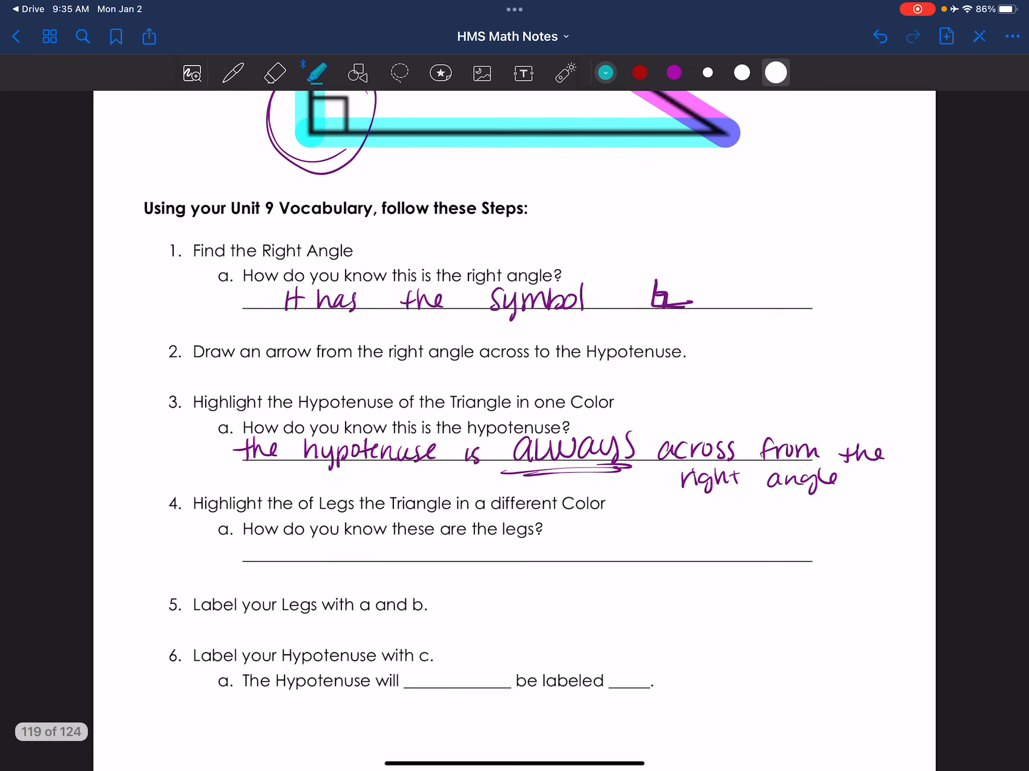
{"action": "left_click", "coordinate": [232, 72]}
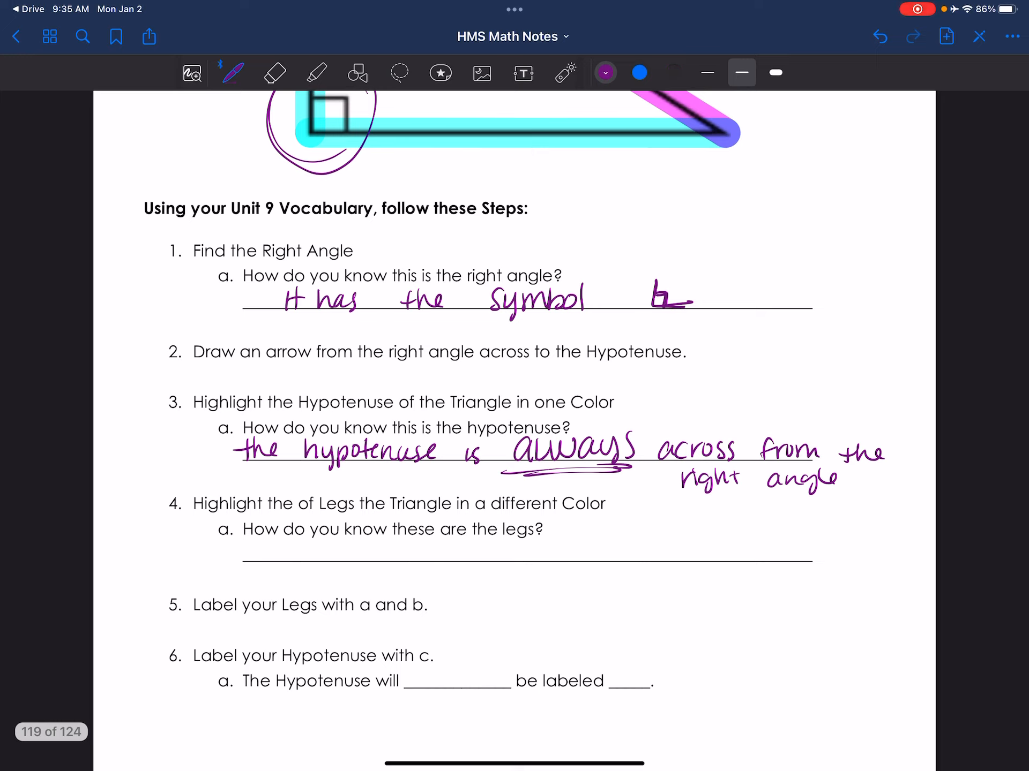
Write 4a in blue: 'the legs are always "touching" the right angle'.
{"action": "left_click", "coordinate": [638, 72]}
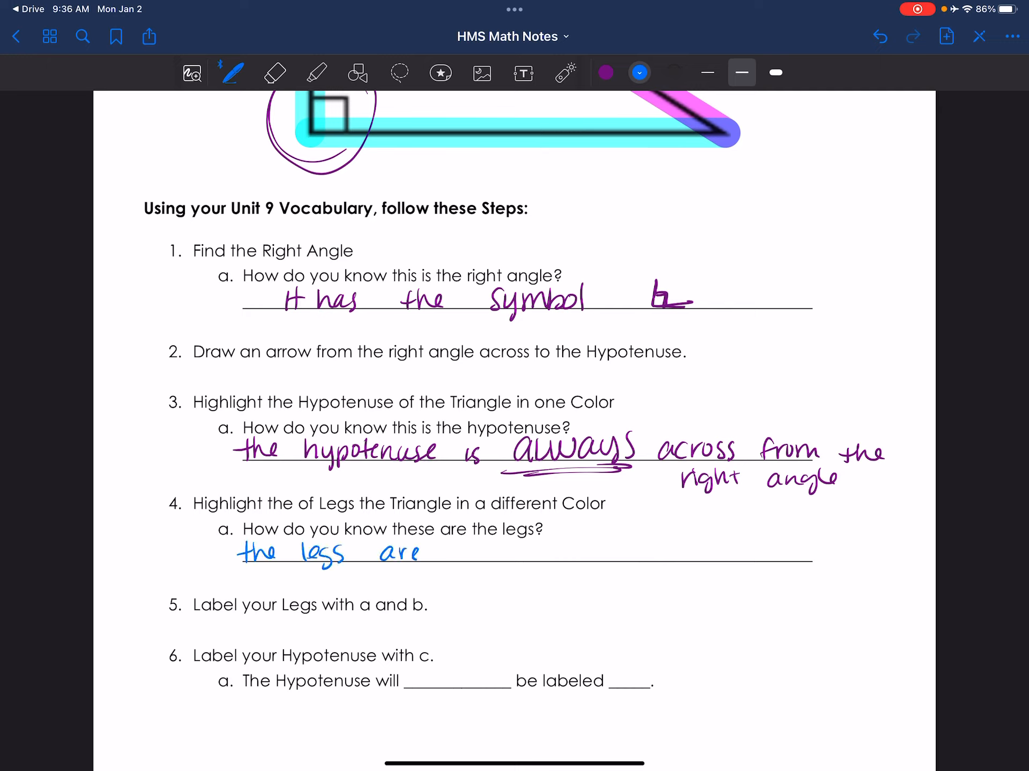
{"action": "type", "text": "always"}
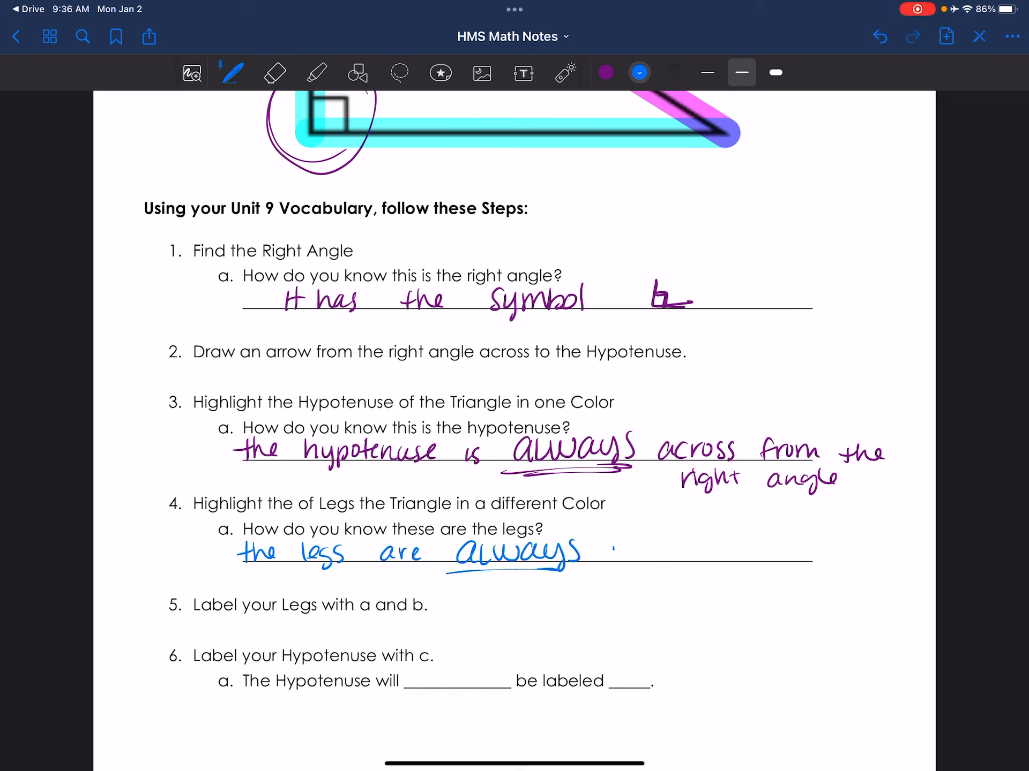
{"action": "type", "text": "touchin"}
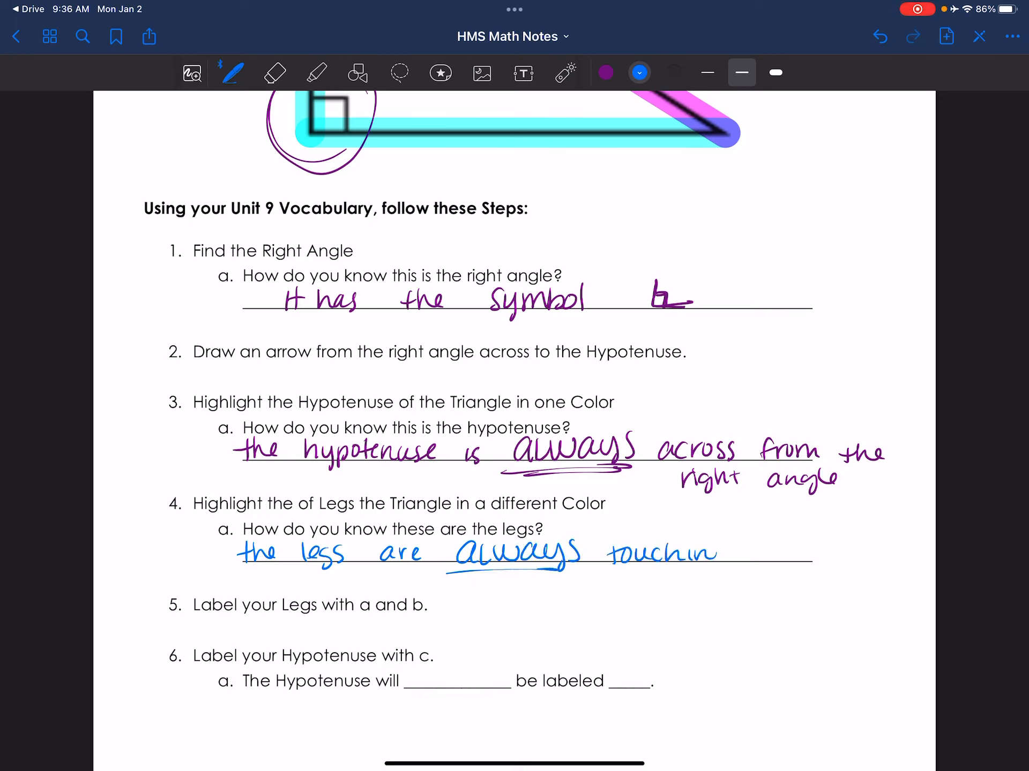
{"action": "type", "text": "ing the right"}
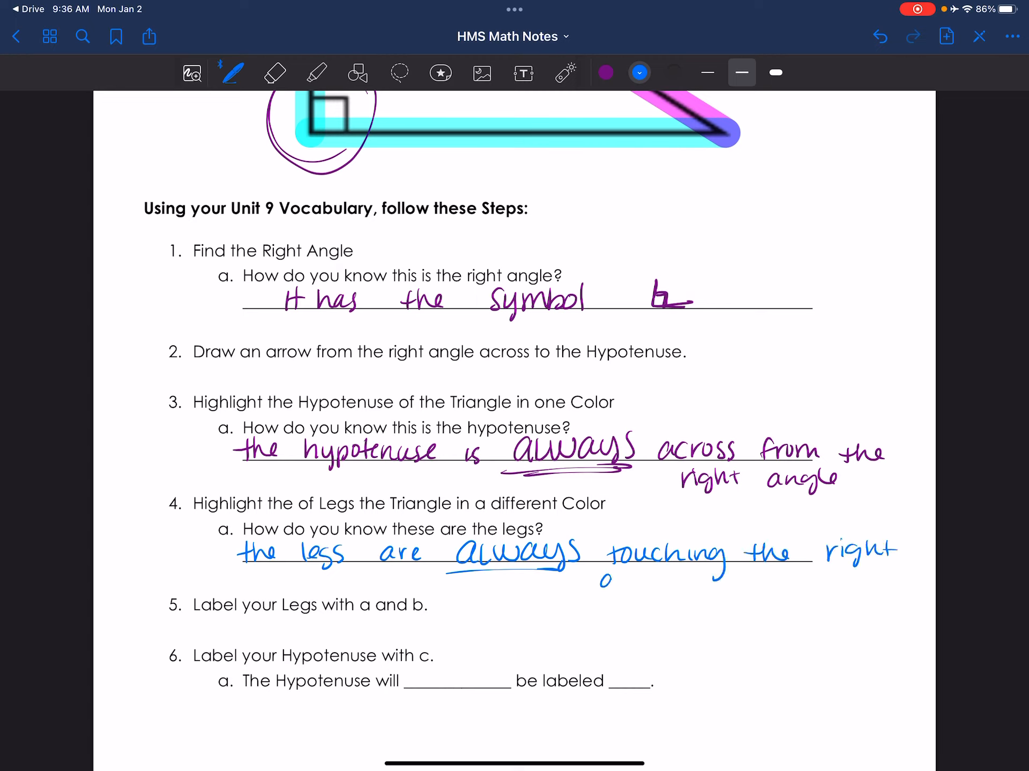
{"action": "type", "text": "angle"}
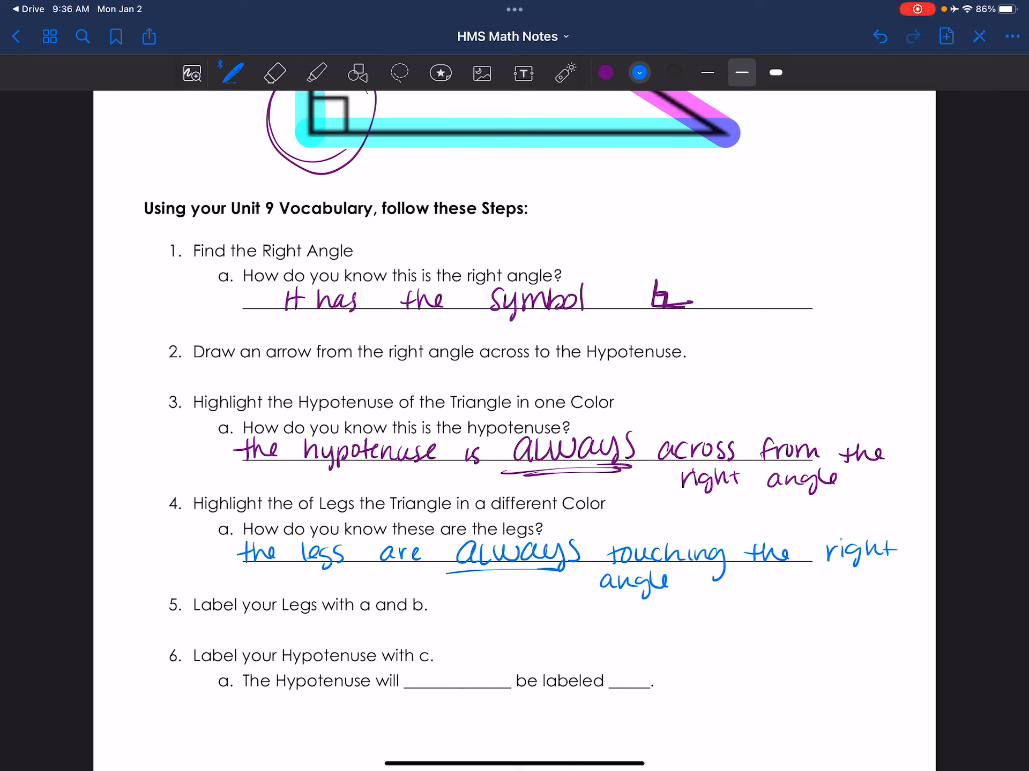
{"action": "type", "text": "\"touching\""}
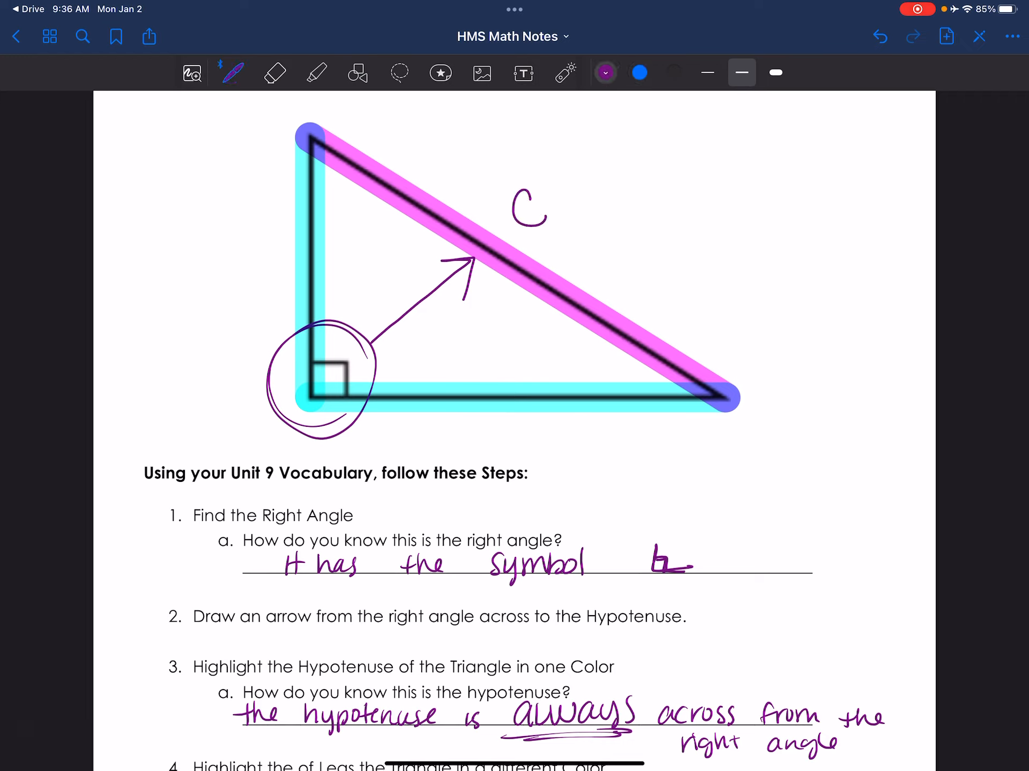
Label the legs a and b in blue and answer 6a: always labeled c, the longest side.
{"action": "left_click", "coordinate": [638, 72]}
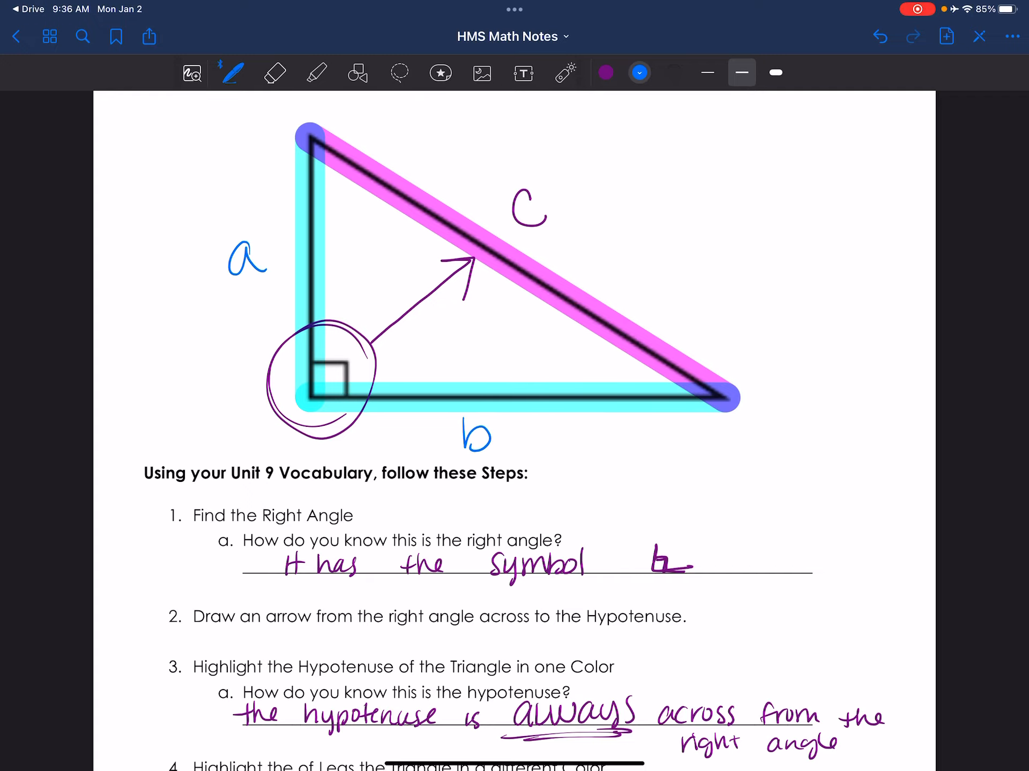
{"action": "scroll", "scroll_direction": "down", "scroll_amount": 3}
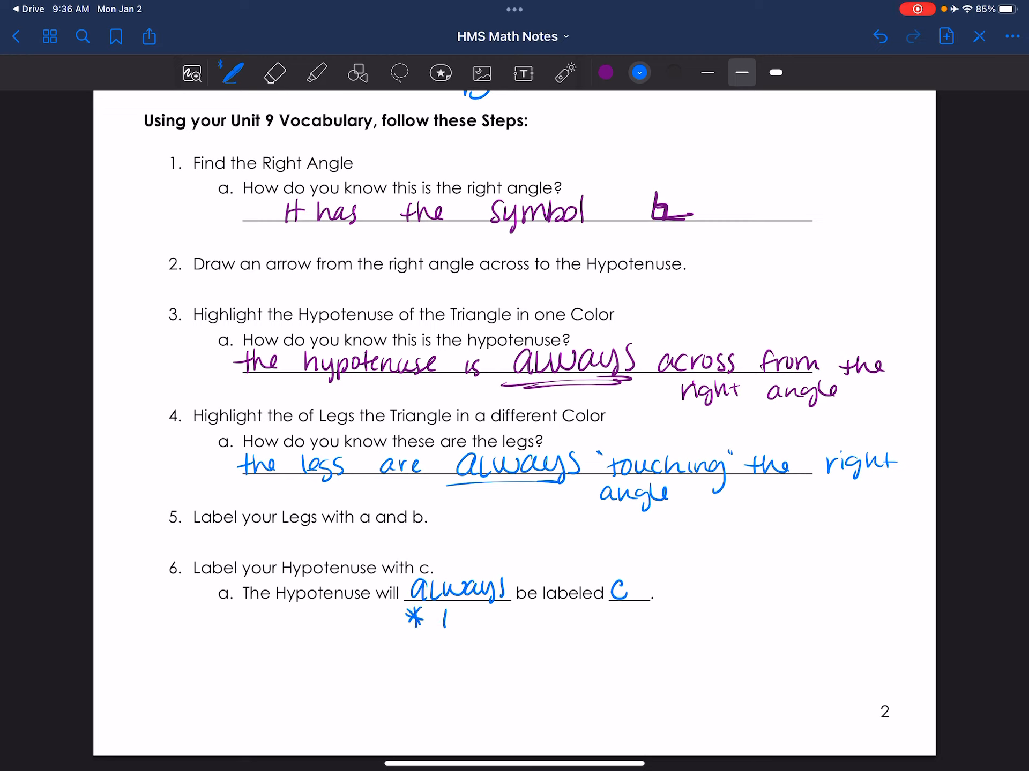
{"action": "type", "text": "longest side"}
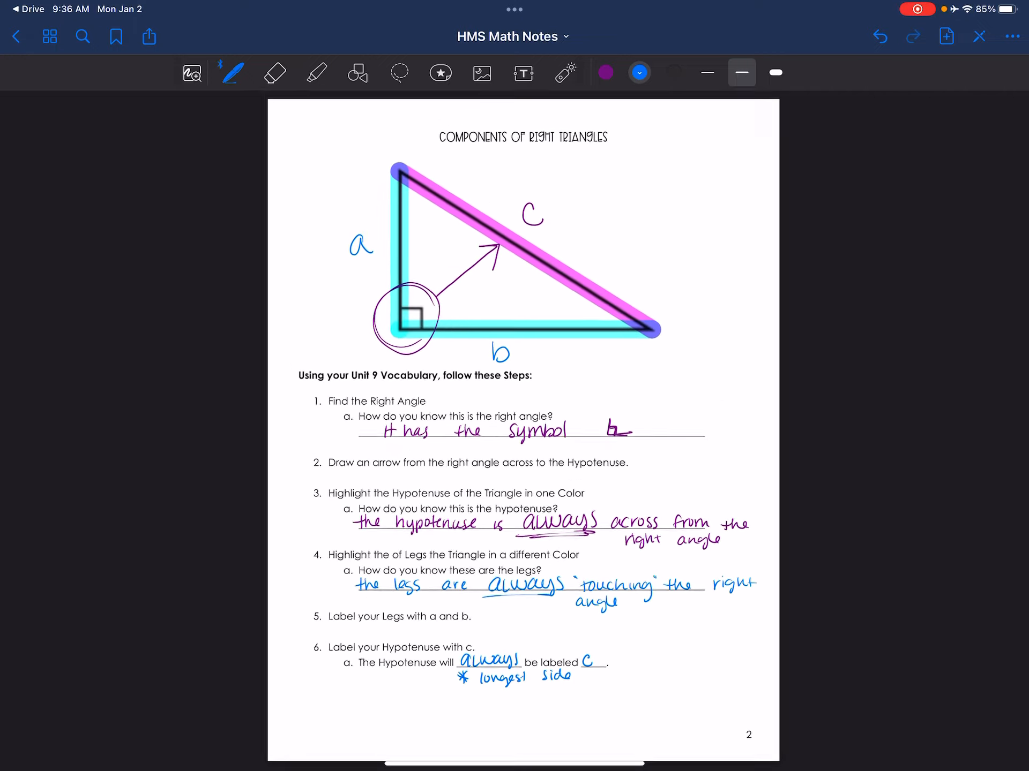
{"action": "scroll", "scroll_direction": "up", "scroll_amount": 3}
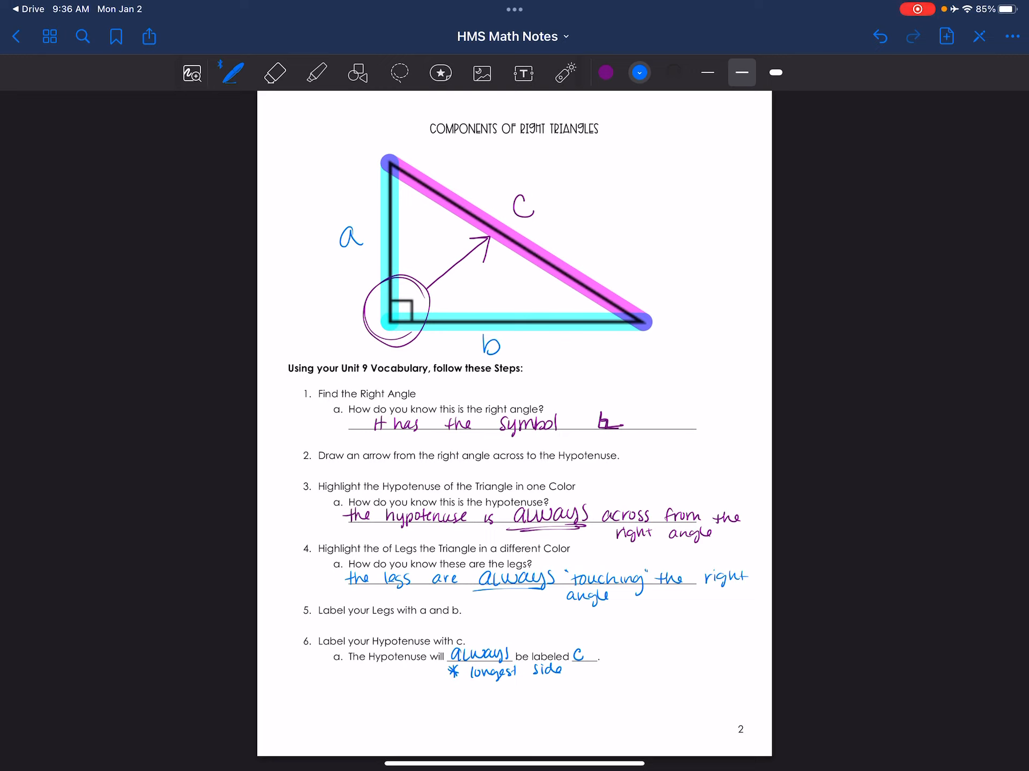